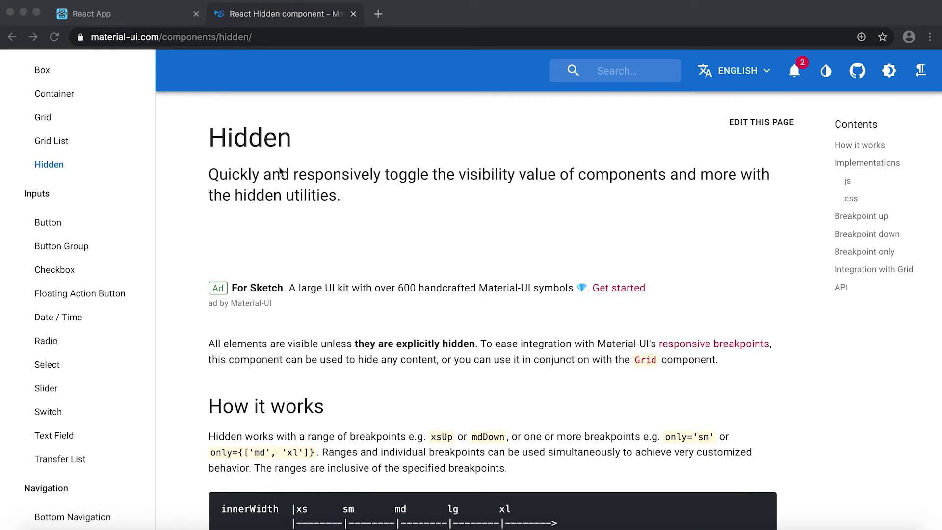
Auto-import Hidden in App.js and add a <Hidden> element inside the div.
{"action": "double_click", "coordinate": [249, 138]}
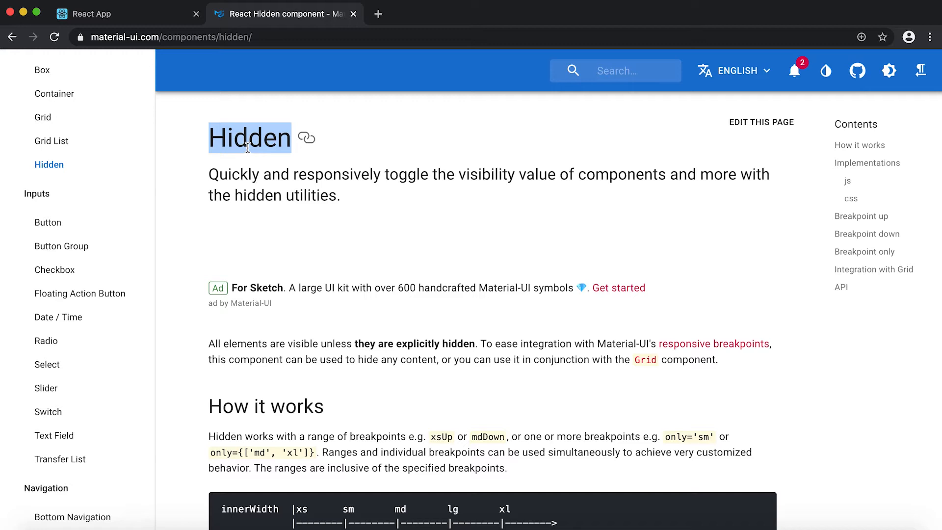
{"action": "mouse_move", "coordinate": [316, 374]}
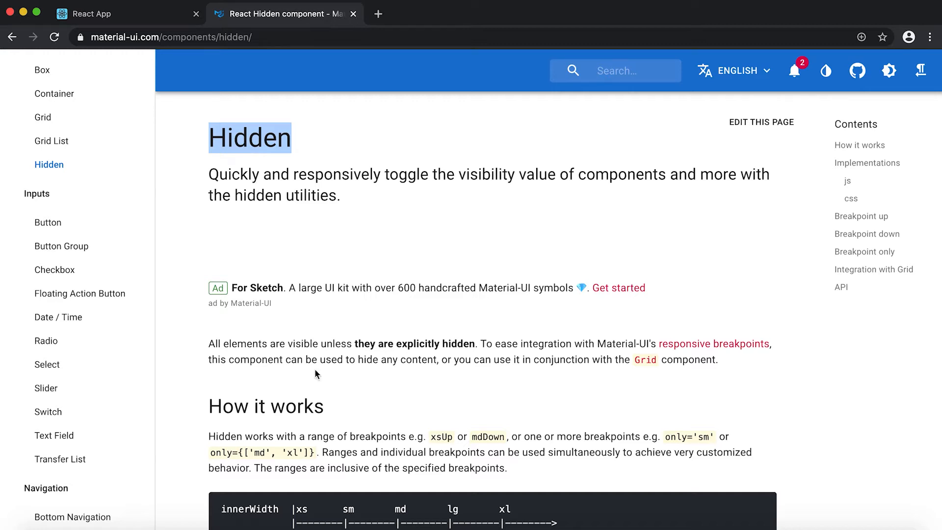
{"action": "key", "text": "cmd+tab"}
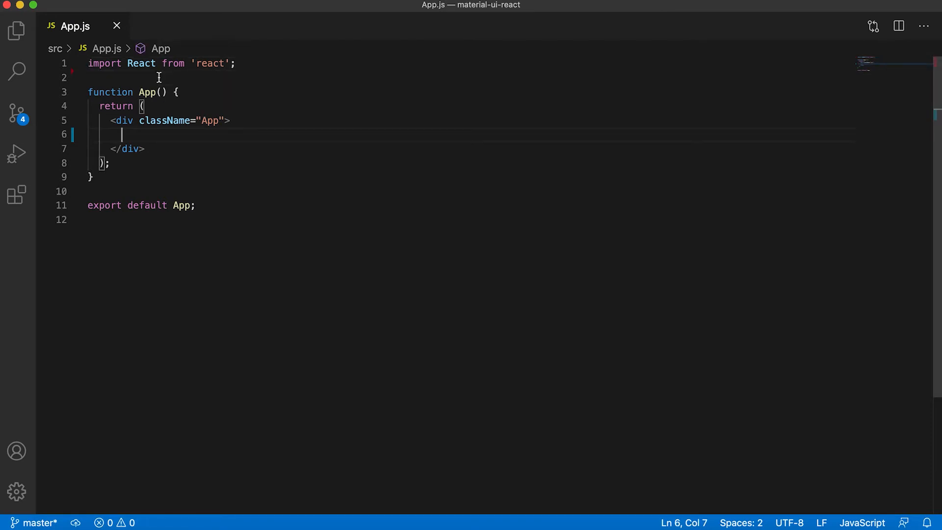
{"action": "type", "text": "Hidden"}
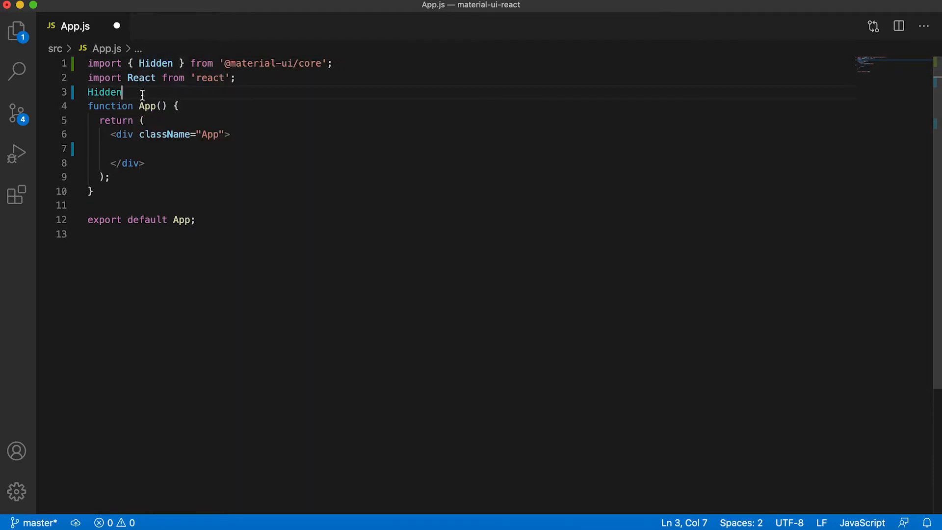
{"action": "key", "text": "Backspace"}
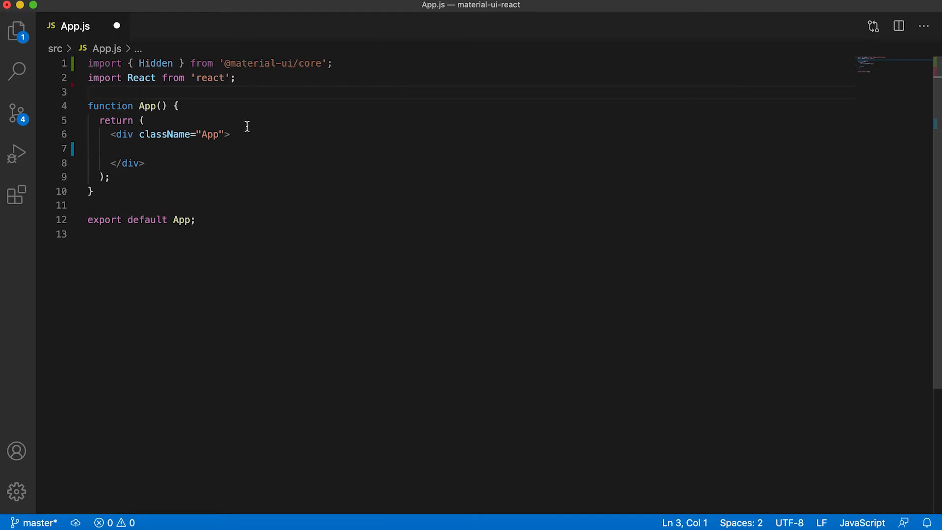
{"action": "type", "text": "<"}
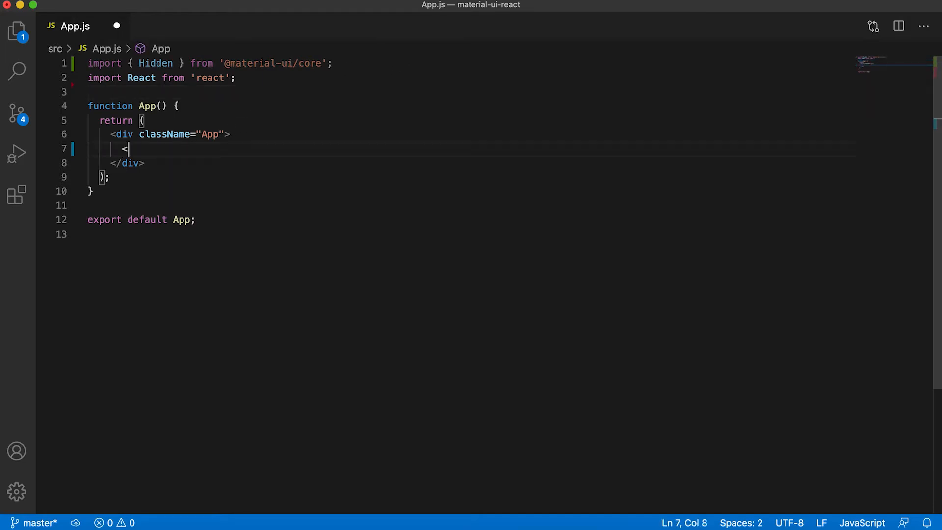
{"action": "type", "text": "Hidden"}
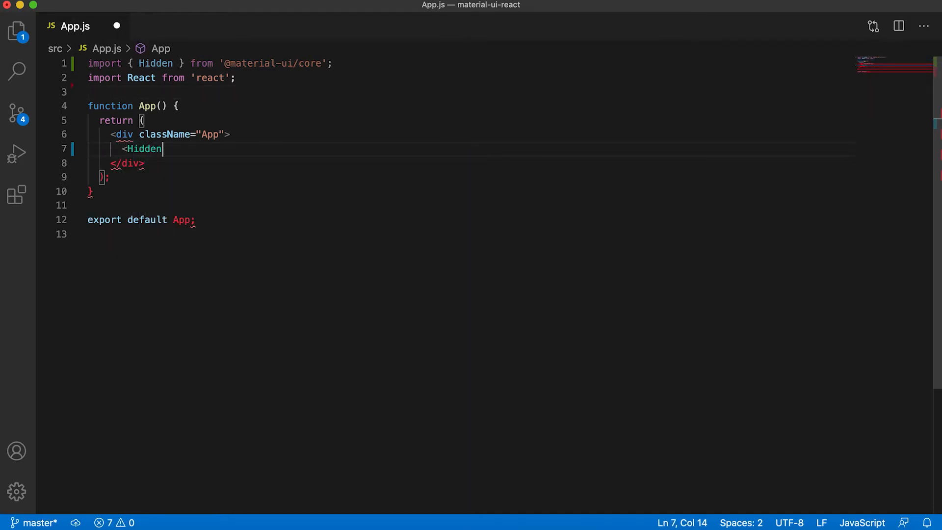
{"action": "type", "text": ">"}
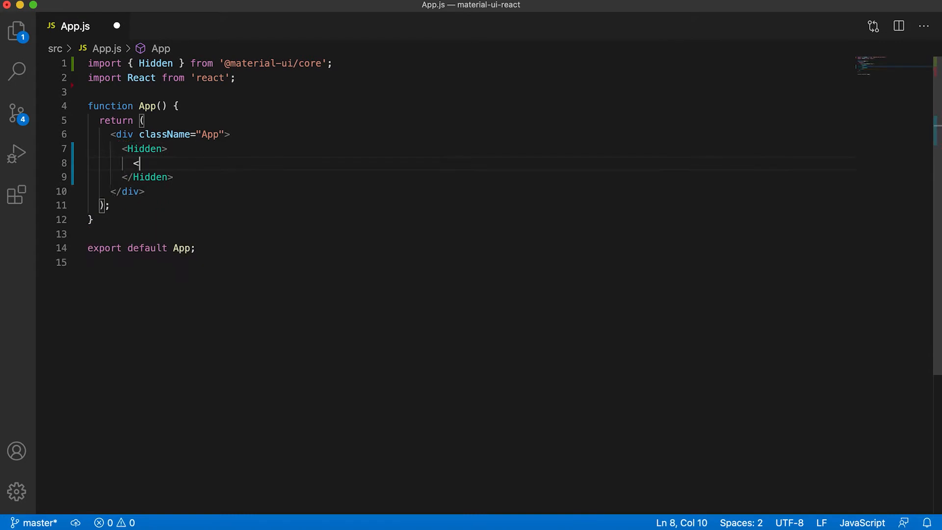
Nest a Paper in Hidden with style width 200, height 200 and a color entry started.
{"action": "type", "text": "Paper"}
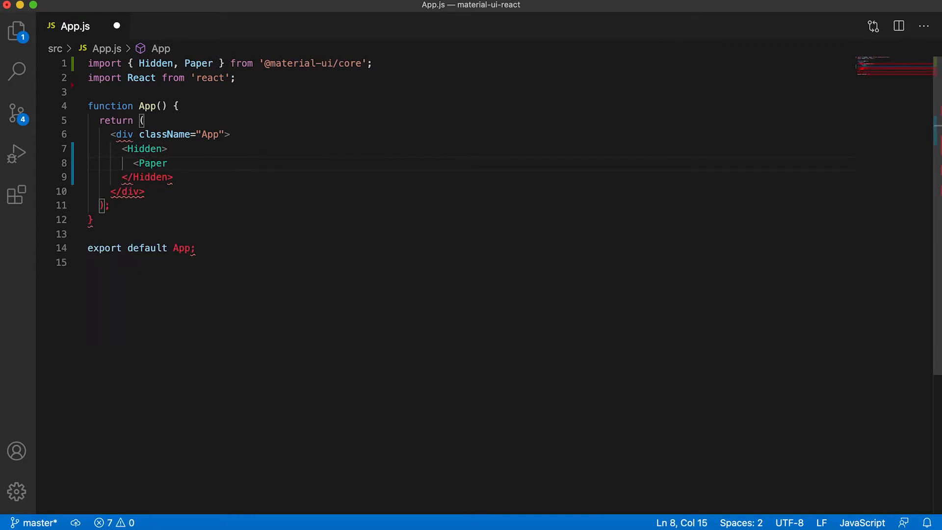
{"action": "type", "text": "style"}
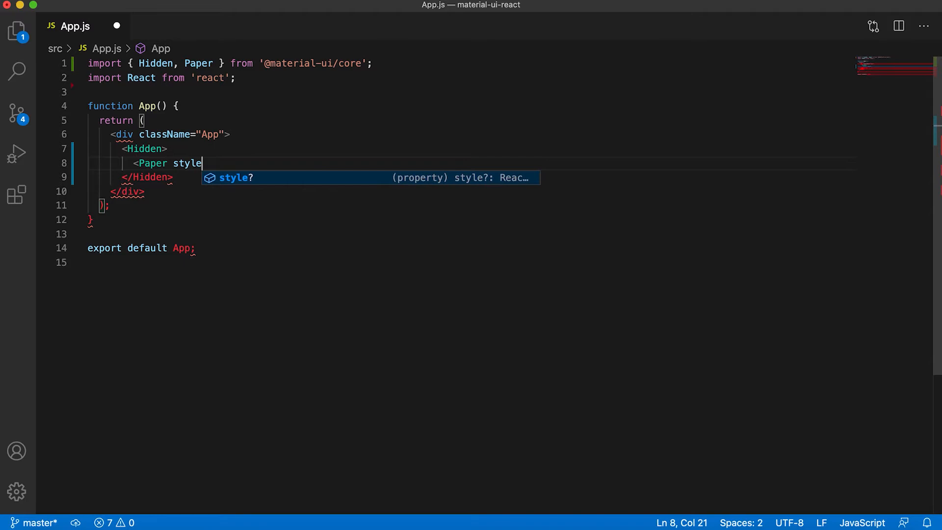
{"action": "type", "text": "={}"}
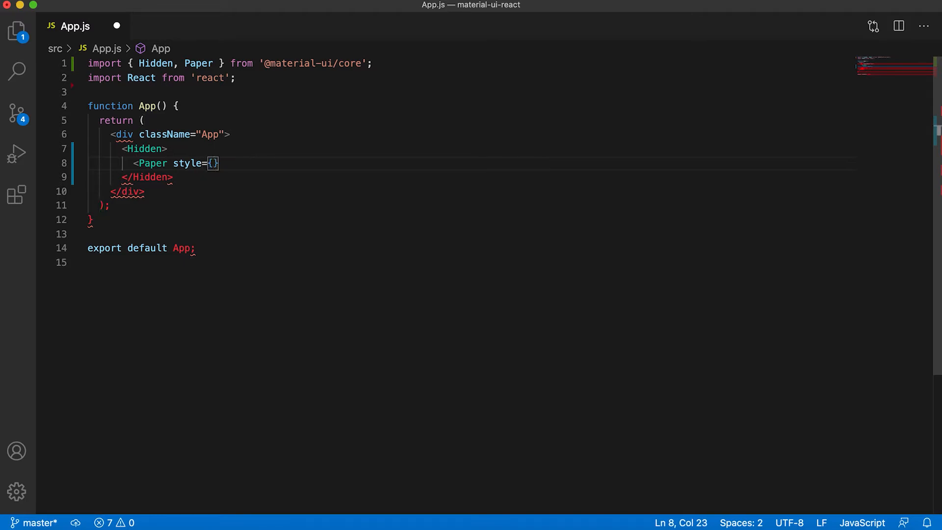
{"action": "type", "text": "wid"}
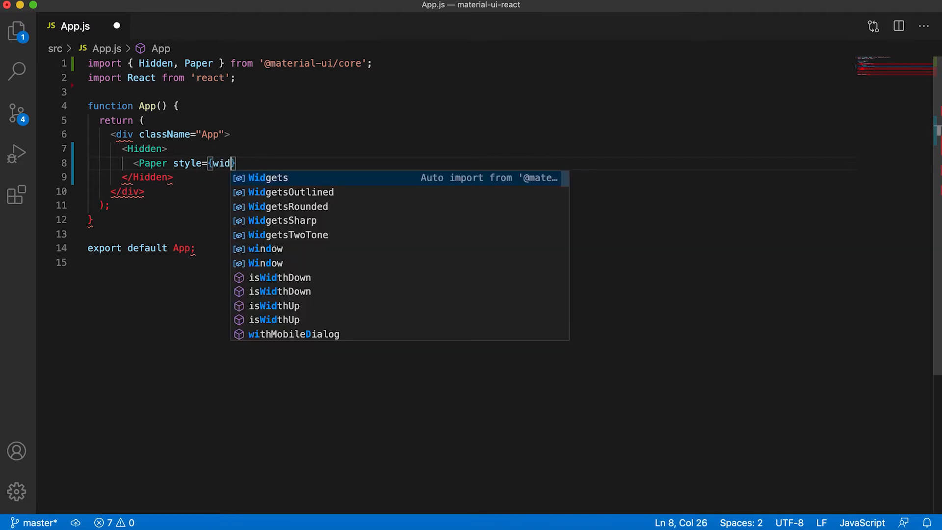
{"action": "key", "text": "Backspace"}
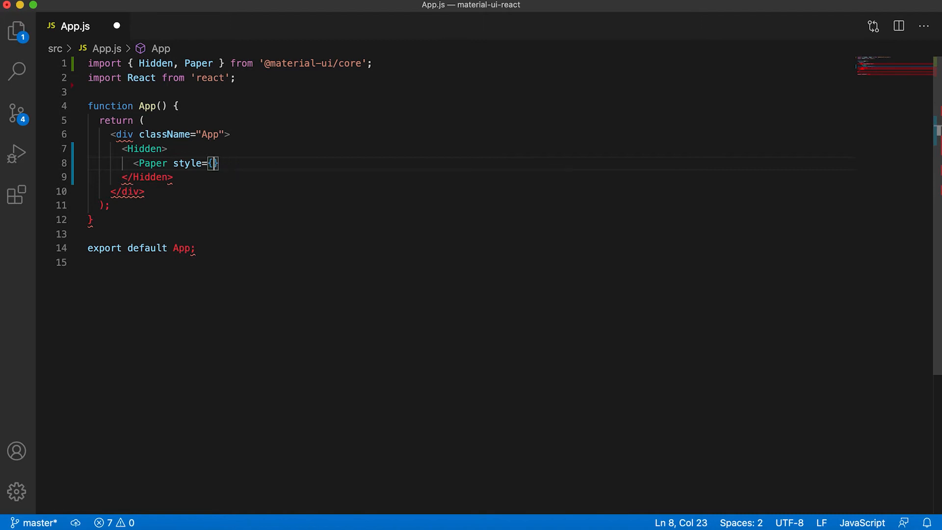
{"action": "type", "text": "{width:"}
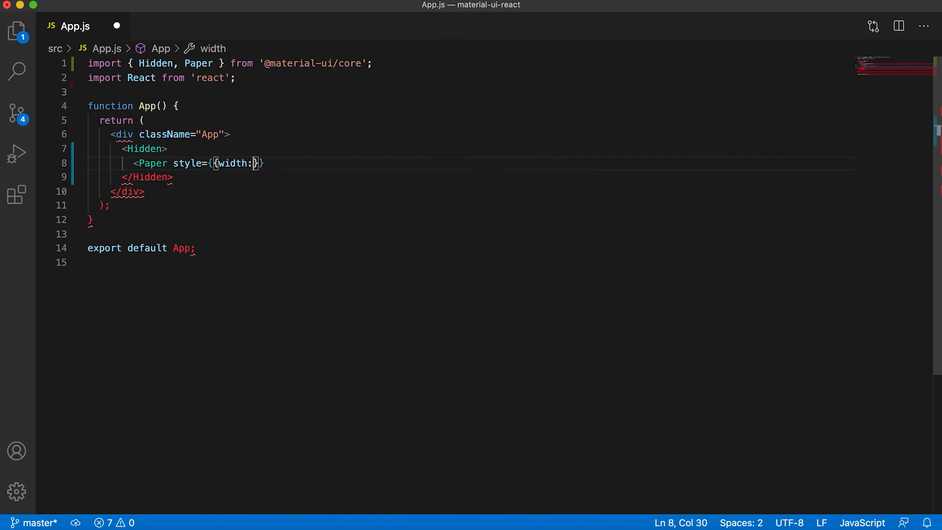
{"action": "type", "text": "200"}
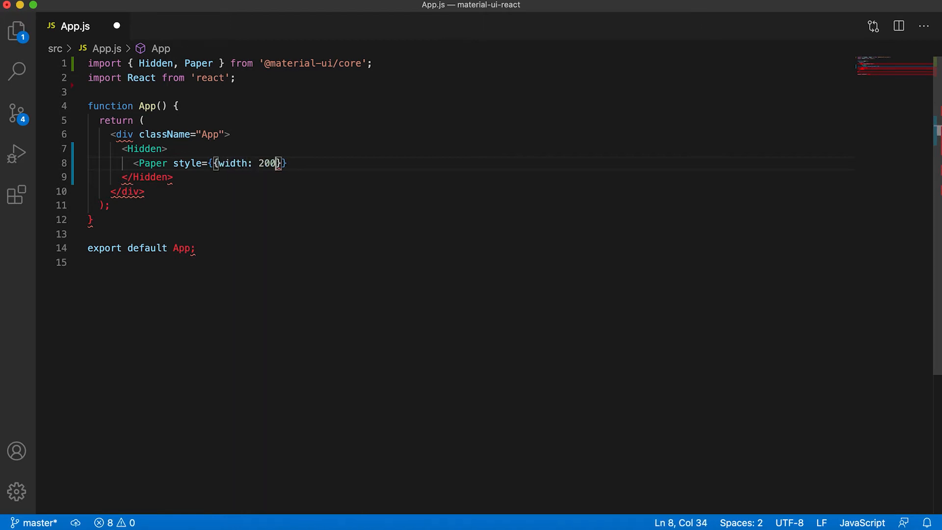
{"action": "type", "text": ", height:"}
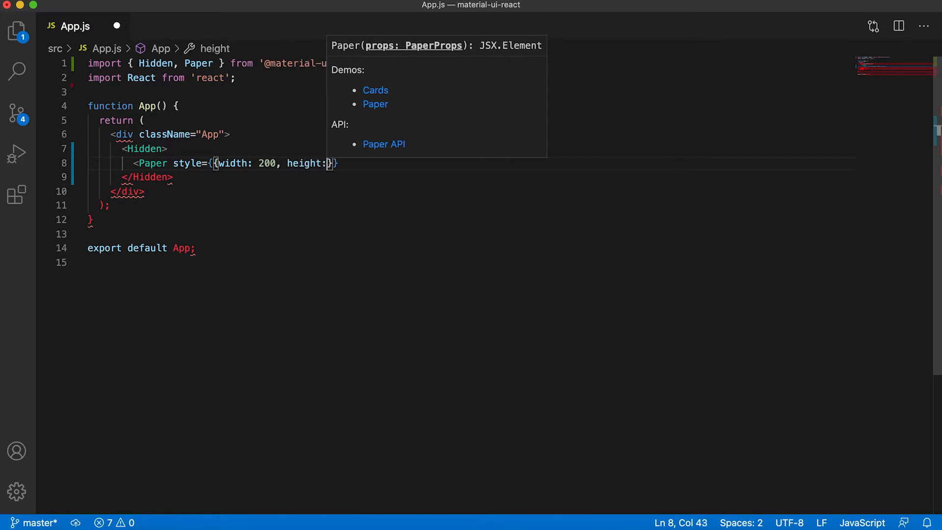
{"action": "type", "text": "200"}
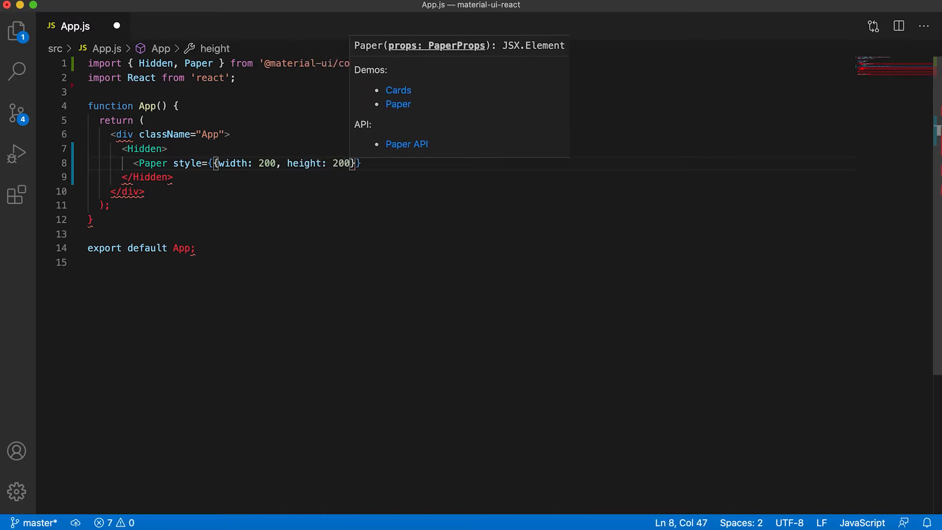
{"action": "type", "text": ", color: 'red"}
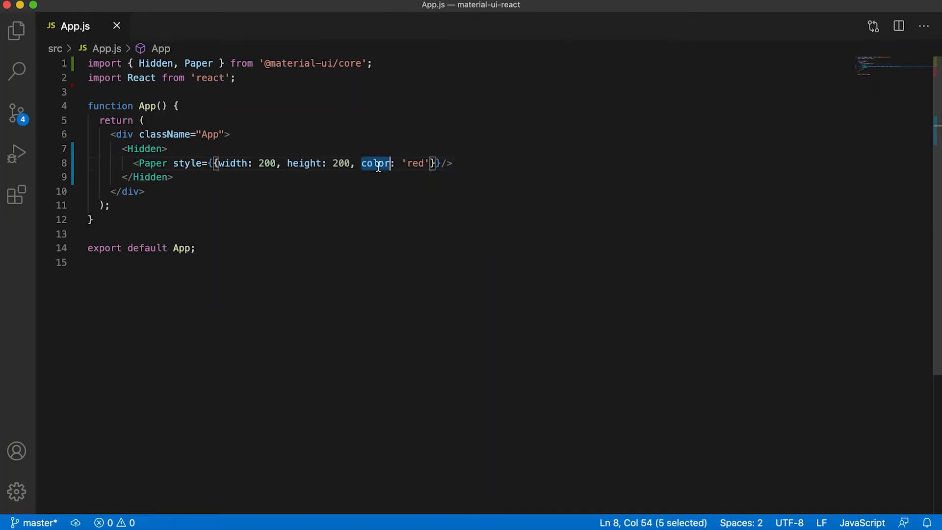
Change the Paper's style key to backgroundColor 'red' and save App.js.
{"action": "type", "text": "backgroundColor"}
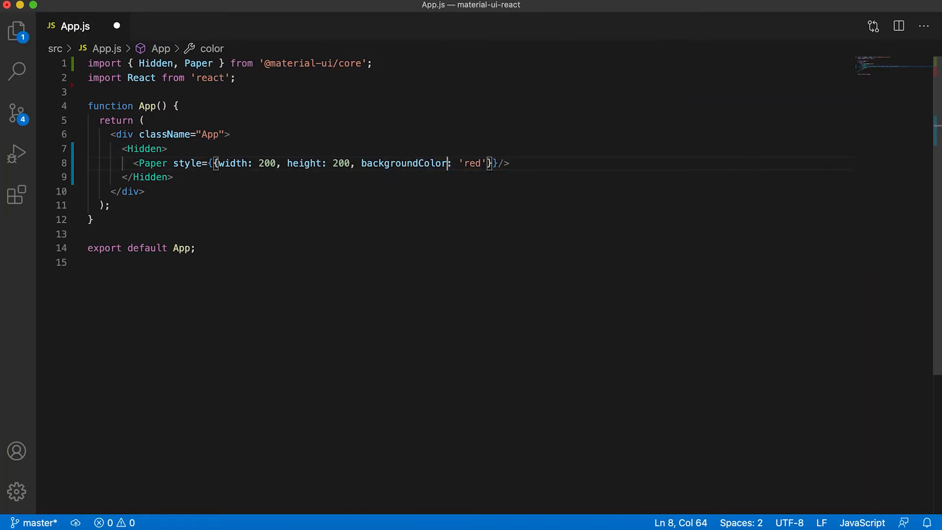
{"action": "key", "text": "cmd+s"}
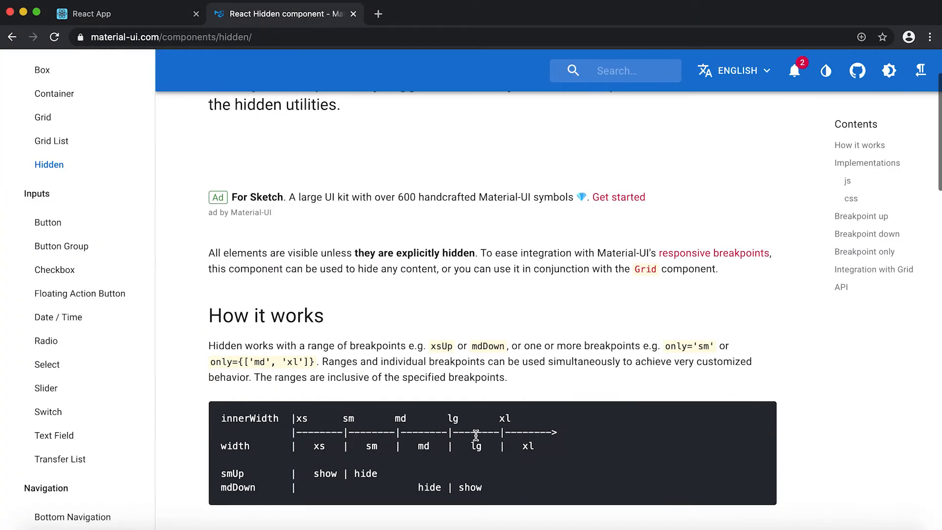
Select the xsUp breakpoint name in the docs' How it works table.
{"action": "double_click", "coordinate": [440, 345]}
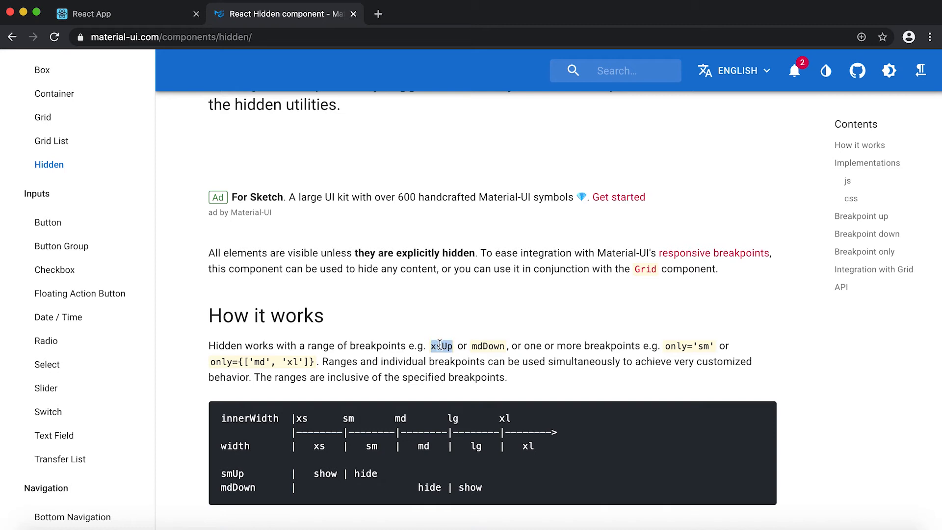
{"action": "double_click", "coordinate": [487, 346]}
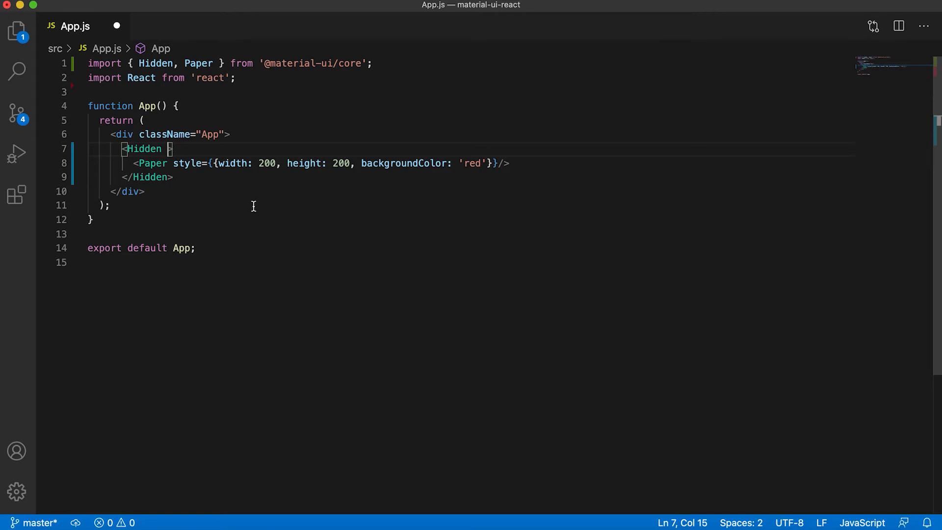
Add the mdDown prop to the Hidden element wrapping the red Paper.
{"action": "type", "text": "mdDown"}
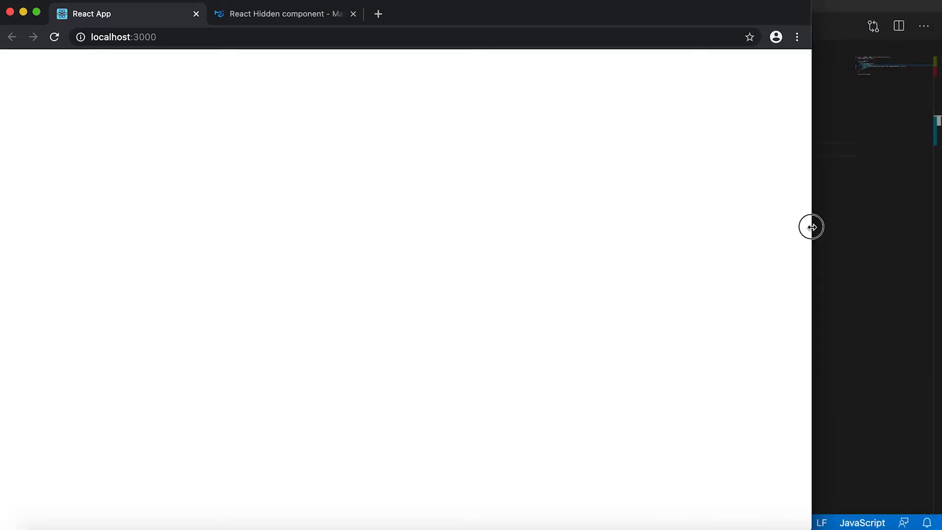
Narrow the localhost:3000 browser window so the Hidden content disappears.
{"action": "left_click_drag", "start_coordinate": [811, 227], "coordinate": [404, 261]}
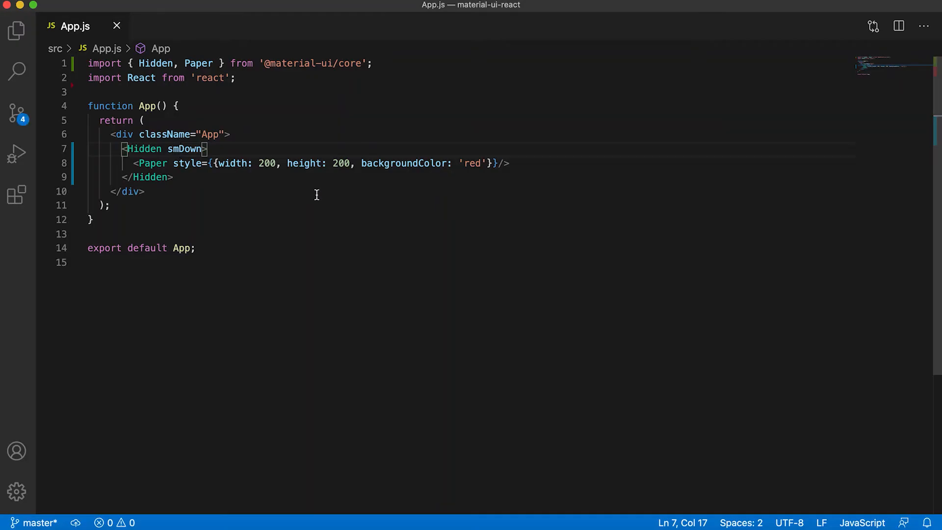
Retype the smDown breakpoint and duplicate the Hidden block with its red Paper.
{"action": "key", "text": "Backspace"}
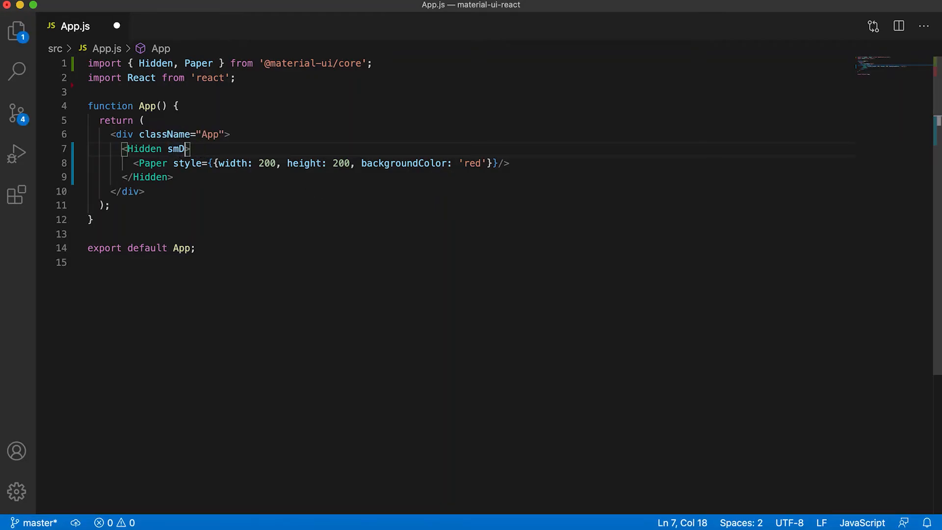
{"action": "type", "text": "own"}
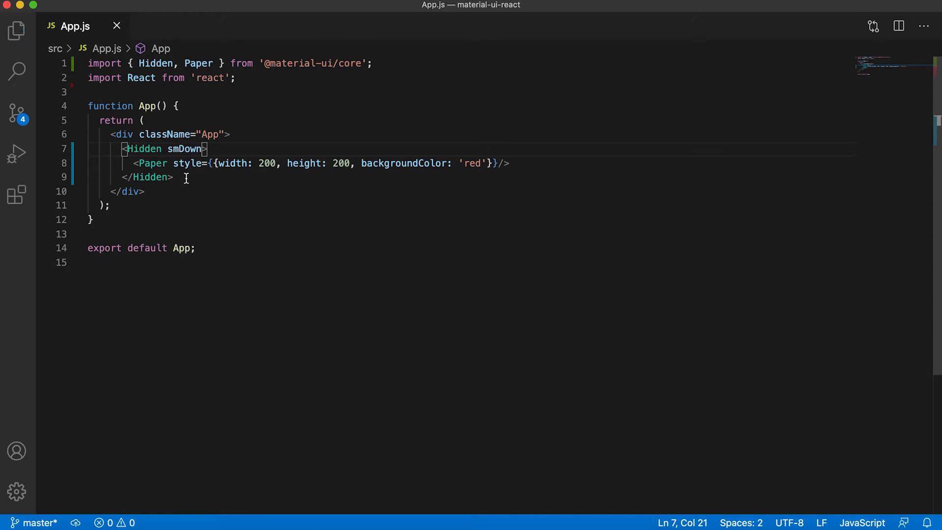
{"action": "left_click_drag", "start_coordinate": [124, 148], "coordinate": [172, 177]}
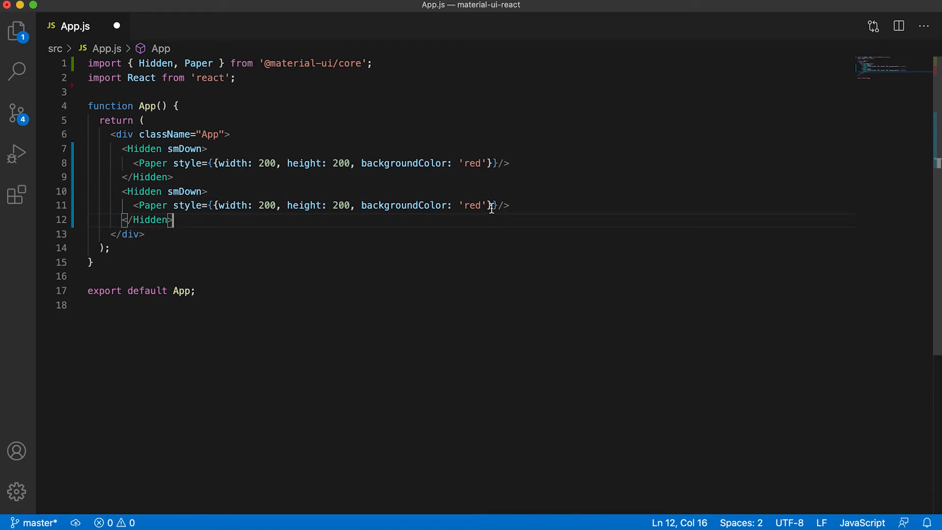
{"action": "type", "text": "bl"}
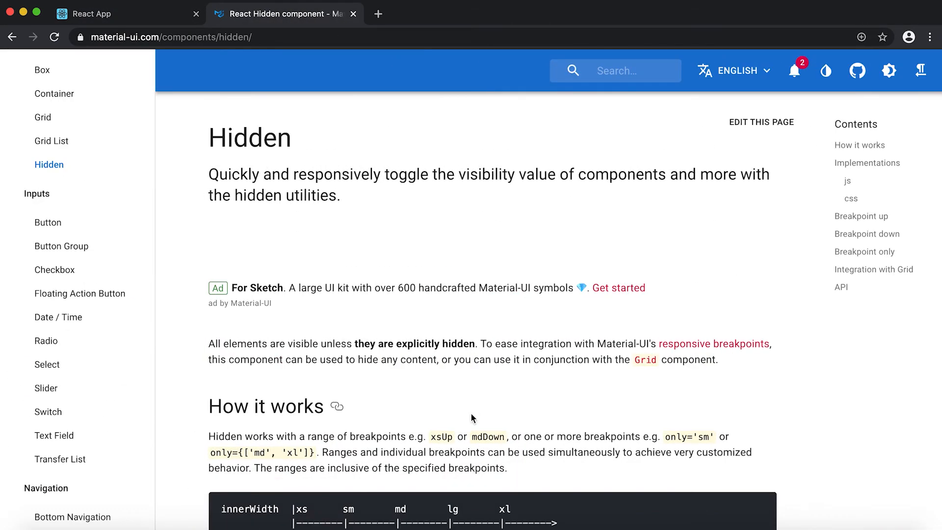
Scroll the Hidden docs to the Breakpoint up and Breakpoint down demos.
{"action": "scroll", "scroll_direction": "down", "scroll_amount": 3}
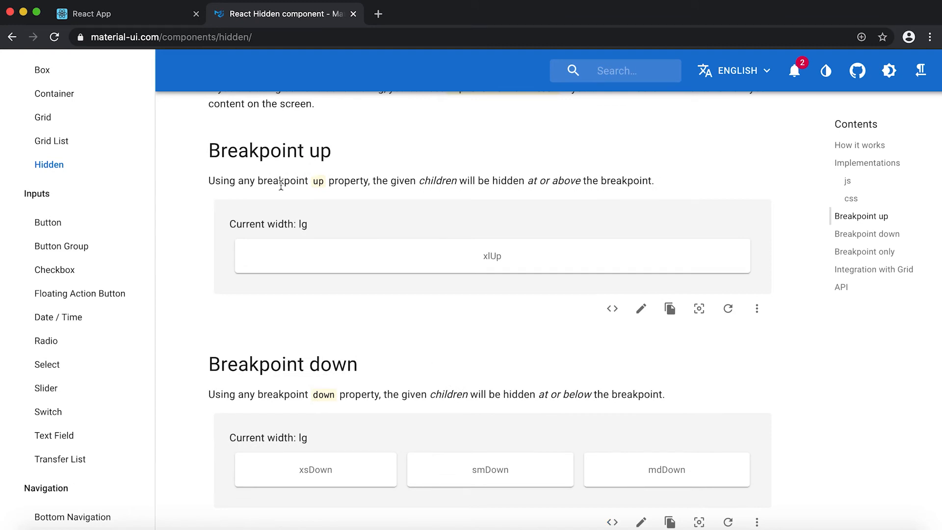
{"action": "mouse_move", "coordinate": [544, 185]}
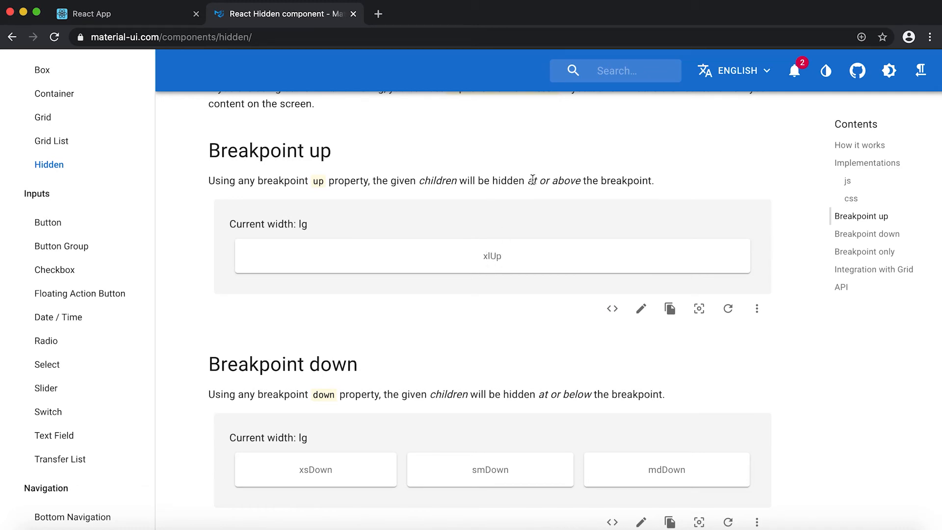
{"action": "mouse_move", "coordinate": [611, 308]}
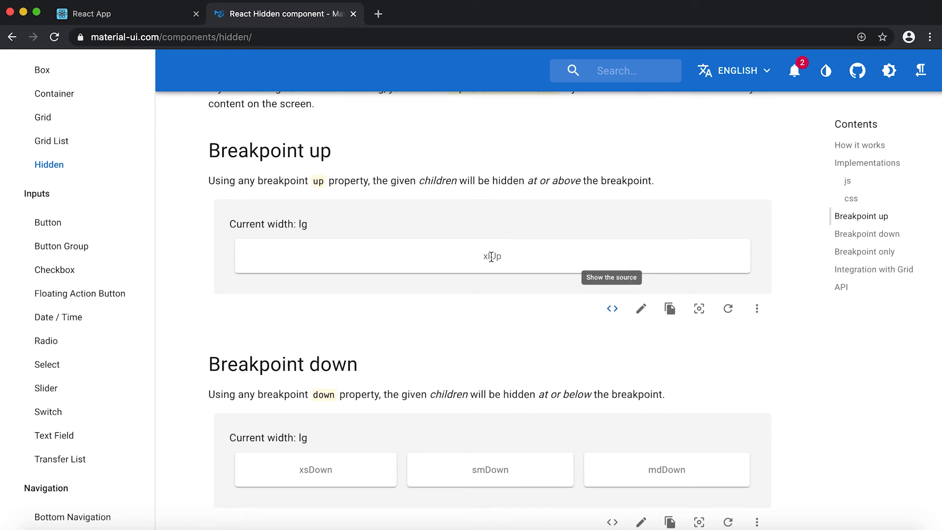
{"action": "scroll", "scroll_direction": "down", "scroll_amount": 3}
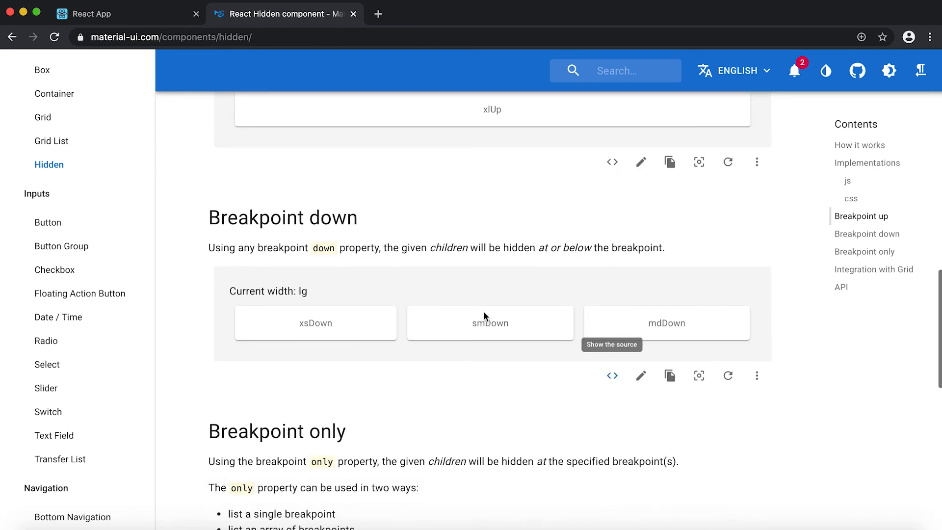
{"action": "mouse_move", "coordinate": [629, 248]}
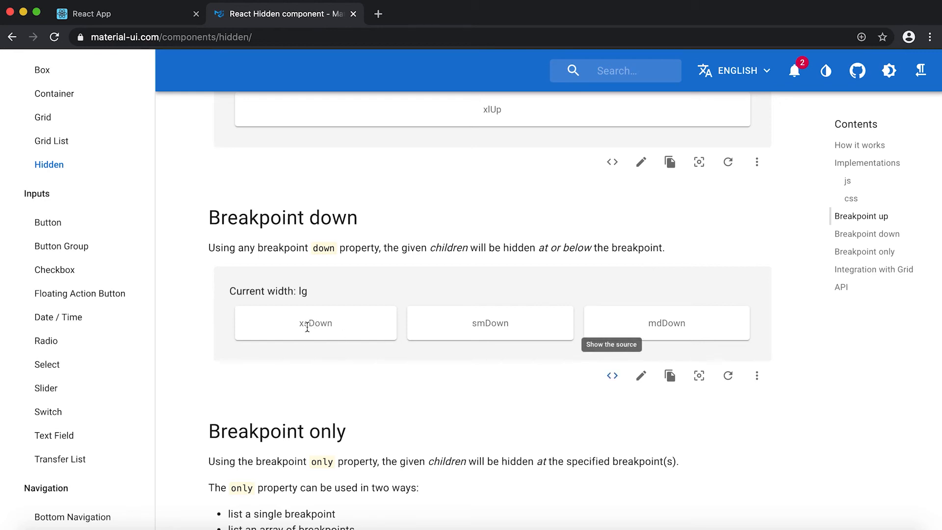
{"action": "scroll", "scroll_direction": "up", "scroll_amount": 3}
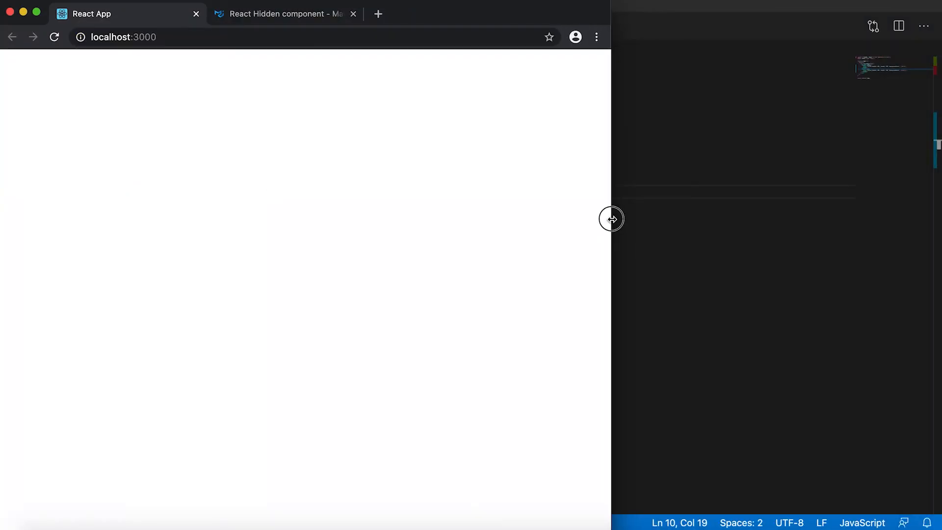
Shrink the Chrome window until the blue Paper box appears in the app.
{"action": "left_click_drag", "start_coordinate": [611, 218], "coordinate": [563, 224]}
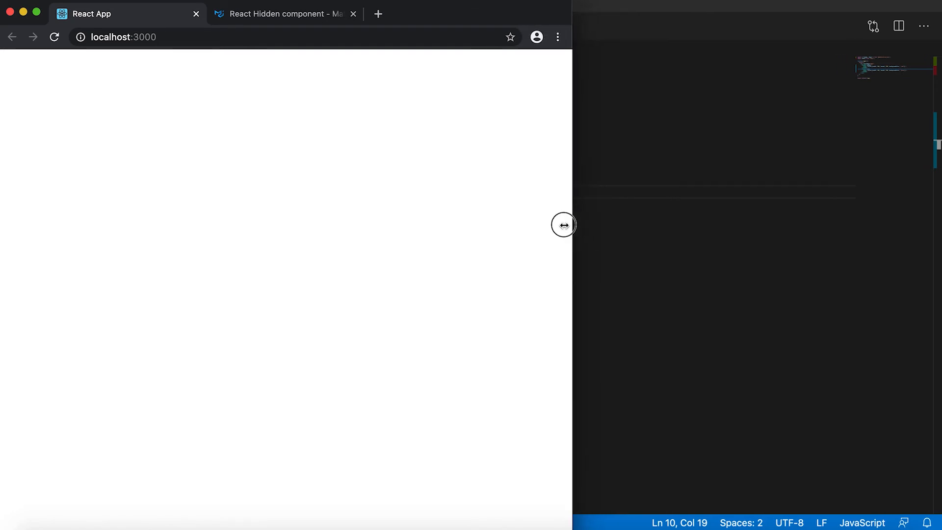
{"action": "left_click_drag", "start_coordinate": [563, 224], "coordinate": [357, 229]}
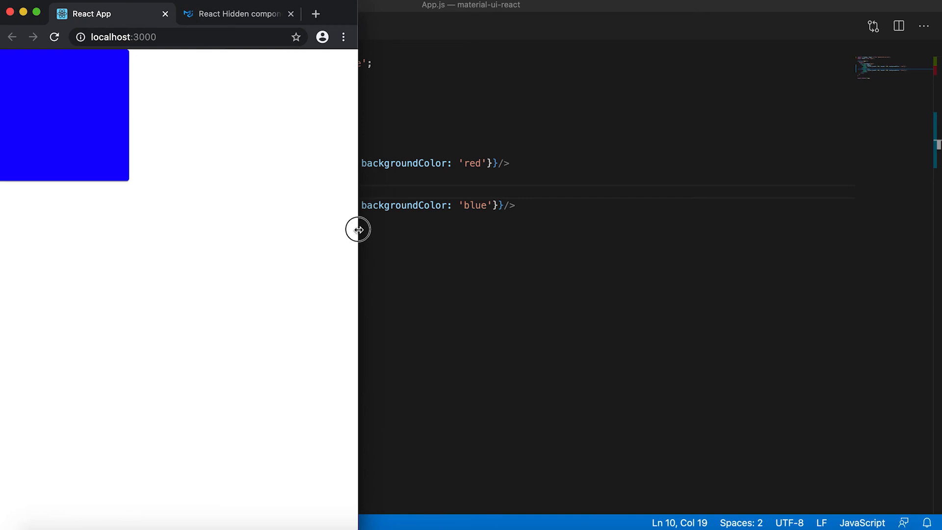
{"action": "mouse_move", "coordinate": [267, 167]}
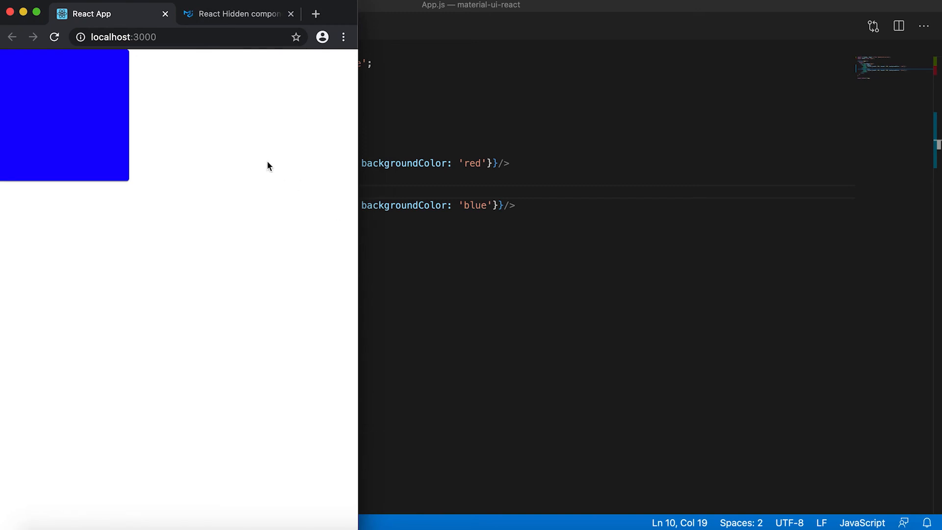
{"action": "mouse_move", "coordinate": [343, 258]}
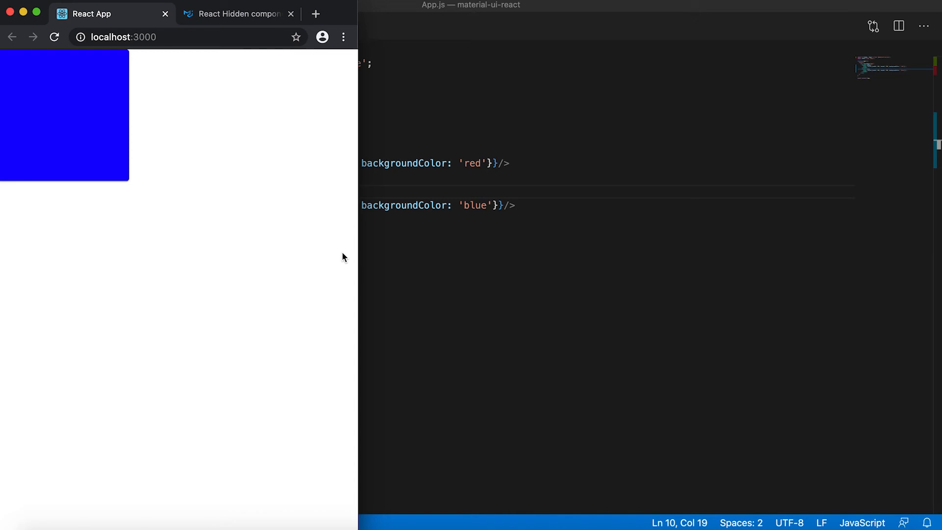
{"action": "mouse_move", "coordinate": [339, 17]}
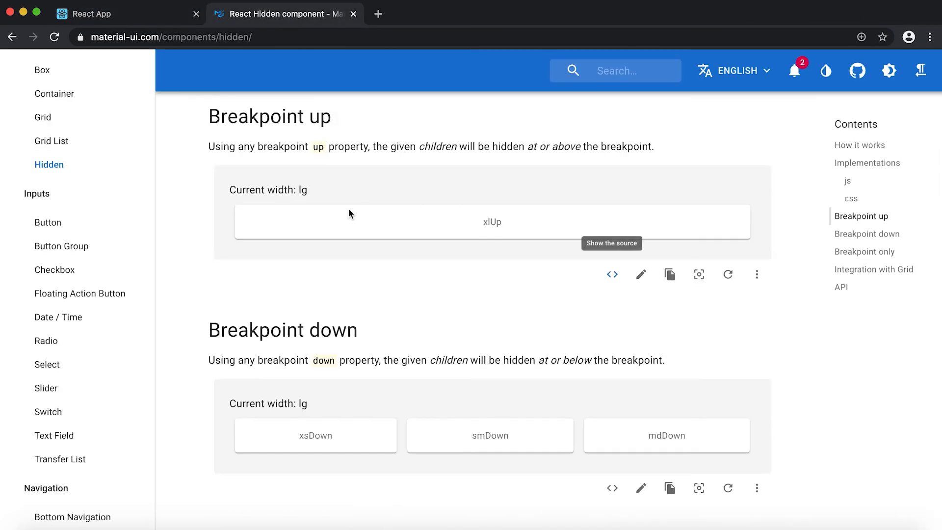
Scroll to the Breakpoint only example and select its only={['sm', 'lg']} prop.
{"action": "scroll", "scroll_direction": "down", "scroll_amount": 3}
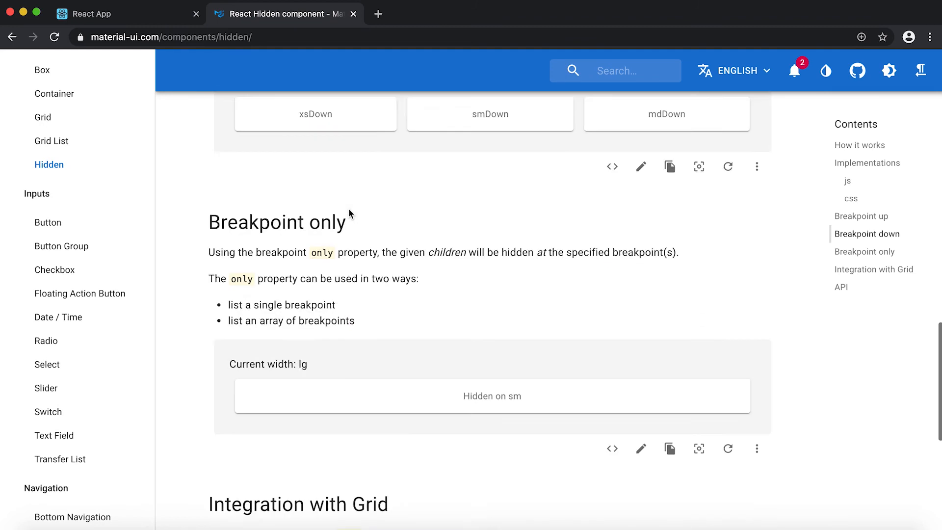
{"action": "scroll", "scroll_direction": "down", "scroll_amount": 3}
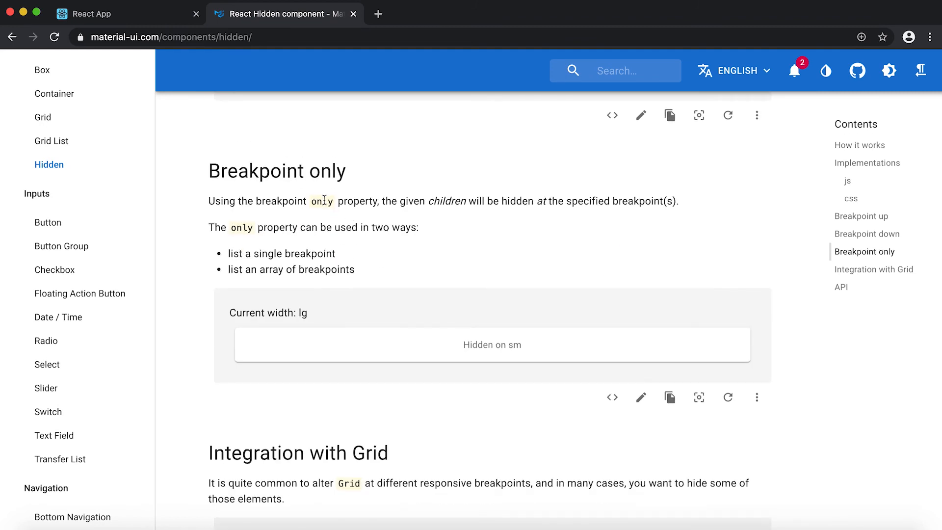
{"action": "scroll", "scroll_direction": "down", "scroll_amount": 3}
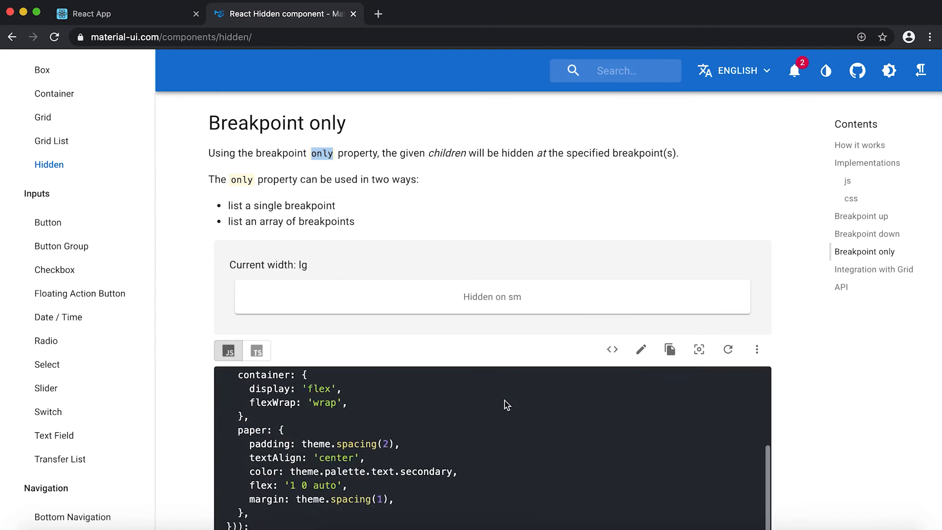
{"action": "scroll", "scroll_direction": "down", "scroll_amount": 3}
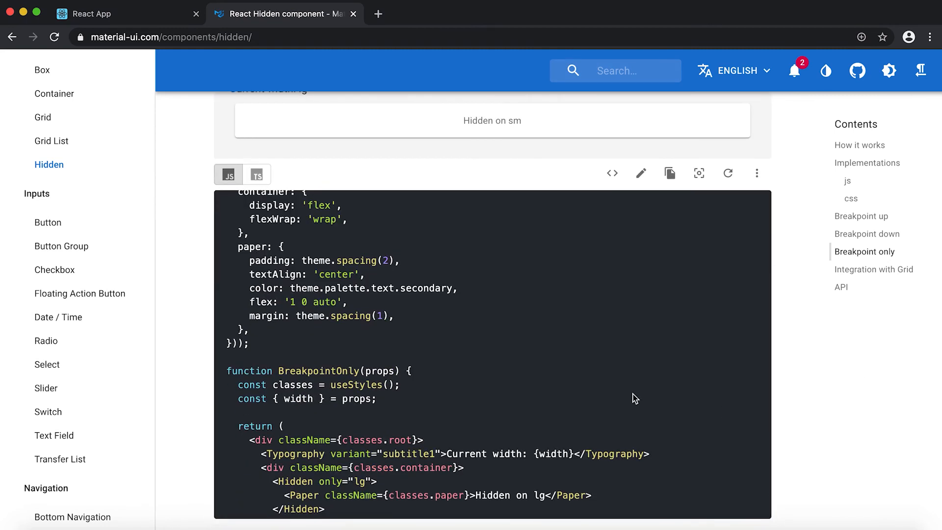
{"action": "scroll", "scroll_direction": "down", "scroll_amount": 3}
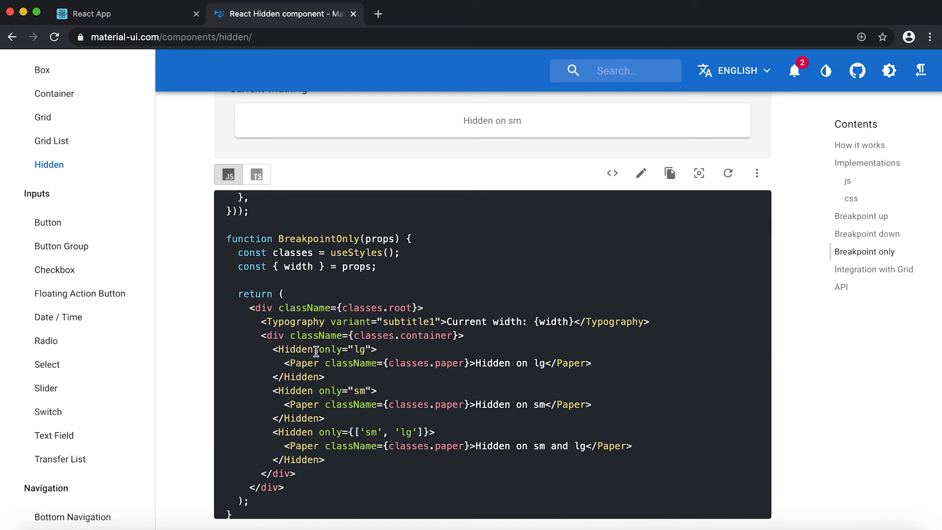
{"action": "mouse_move", "coordinate": [351, 431]}
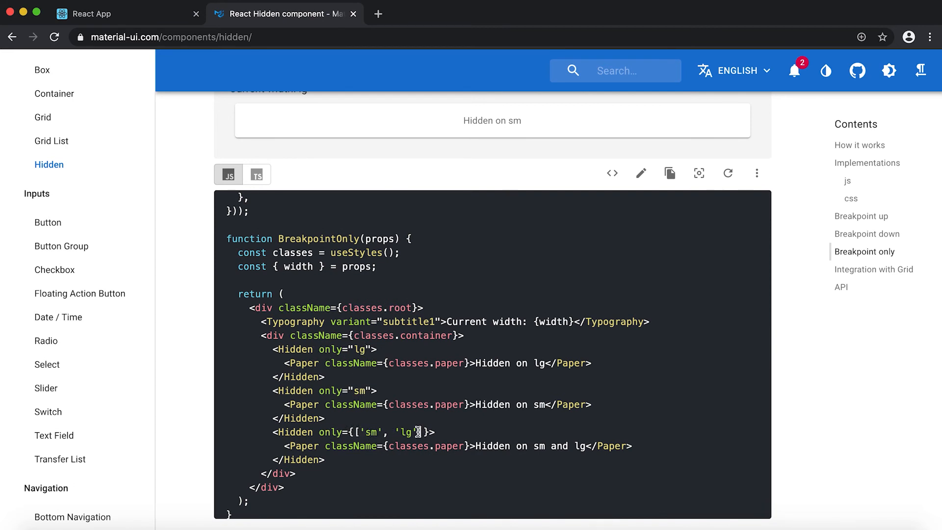
{"action": "double_click", "coordinate": [330, 432]}
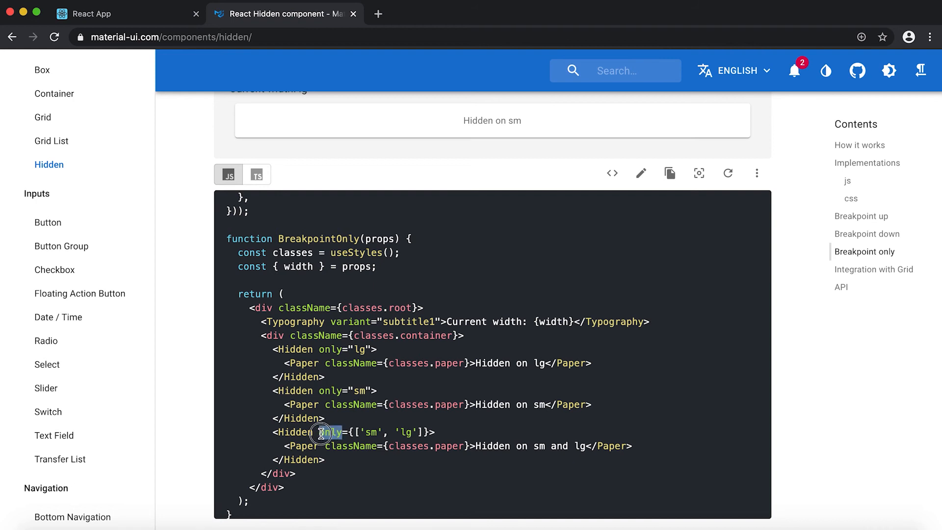
{"action": "left_click_drag", "start_coordinate": [322, 431], "coordinate": [427, 431]}
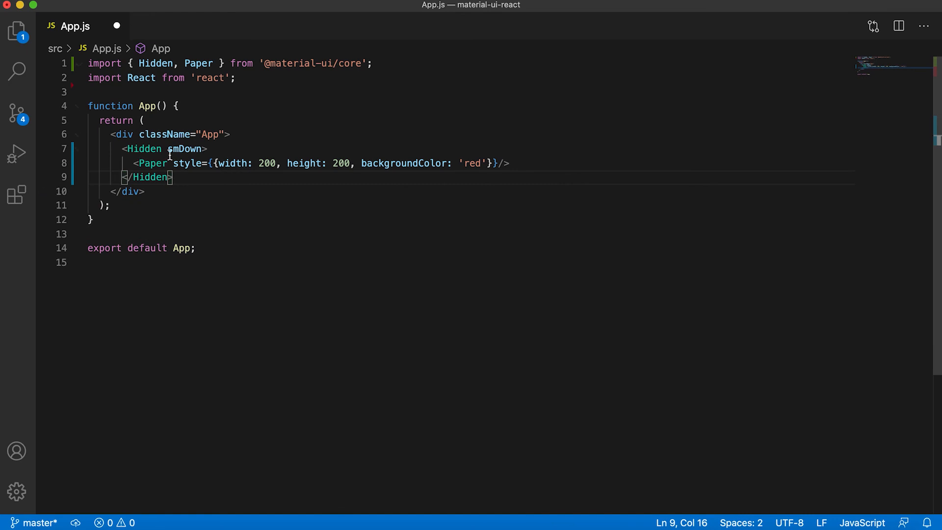
Add only={['sm', 'lg']} to the Hidden tag, check the app preview, and return to the docs.
{"action": "type", "text": "only={['sm', 'lg']}"}
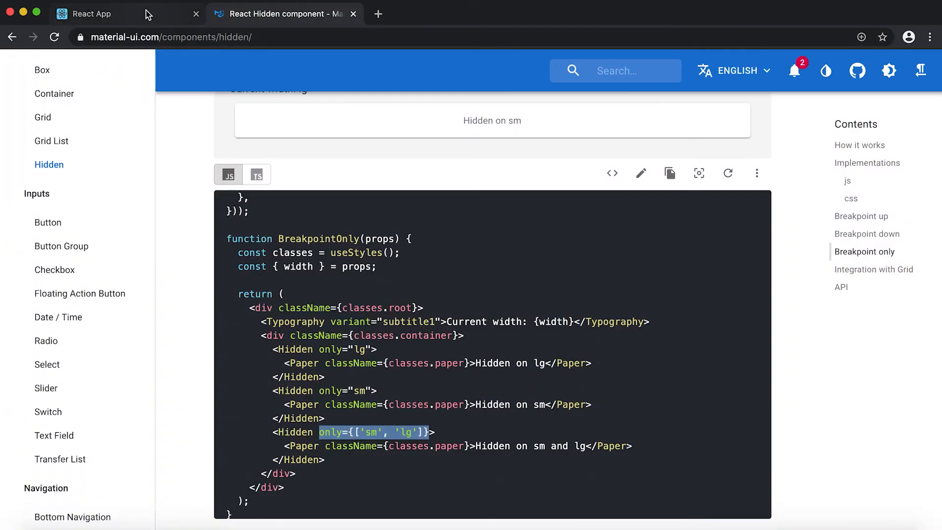
{"action": "left_click", "coordinate": [91, 14]}
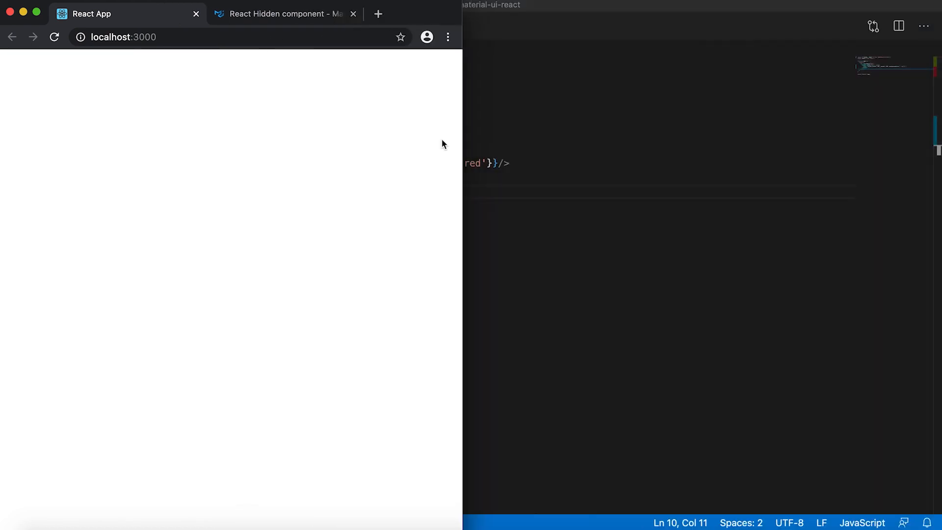
{"action": "left_click", "coordinate": [283, 13]}
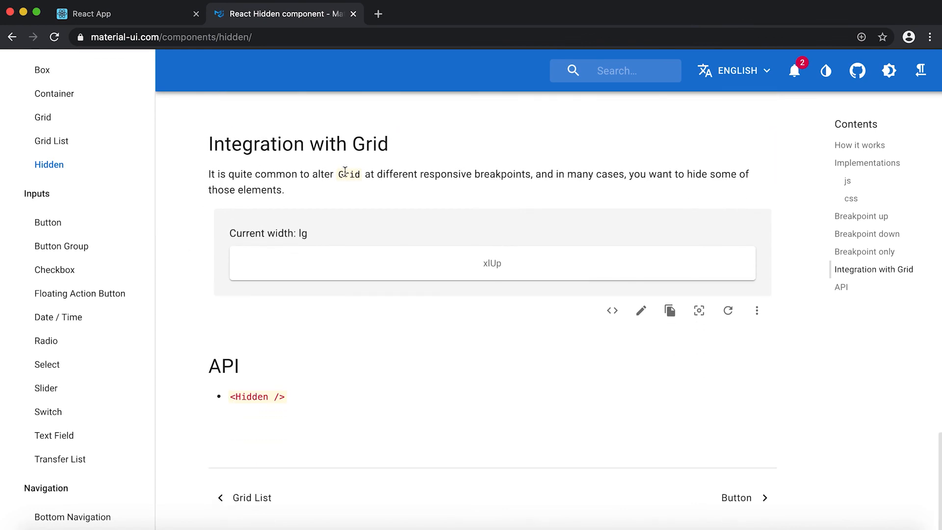
{"action": "mouse_move", "coordinate": [395, 174]}
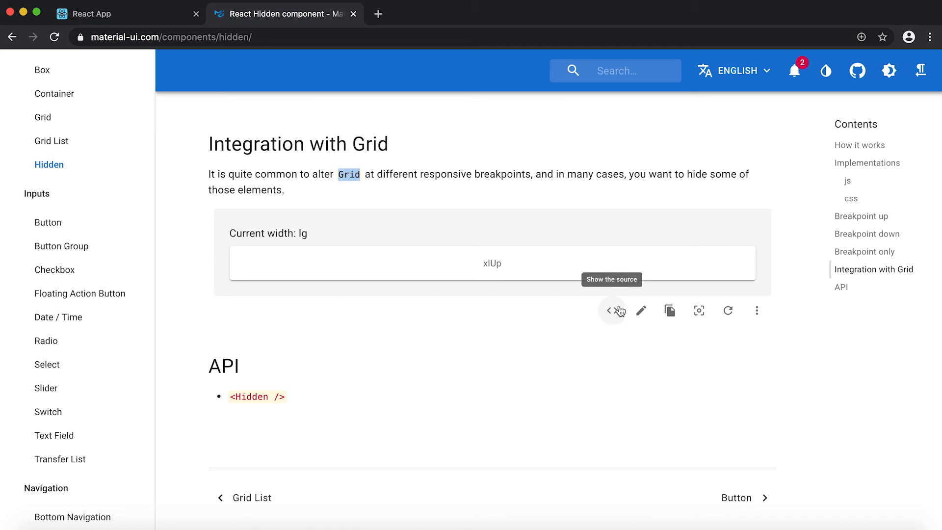
Reveal the Integration with Grid example source, highlight Grid in it, then scroll back to How it works.
{"action": "left_click", "coordinate": [611, 310]}
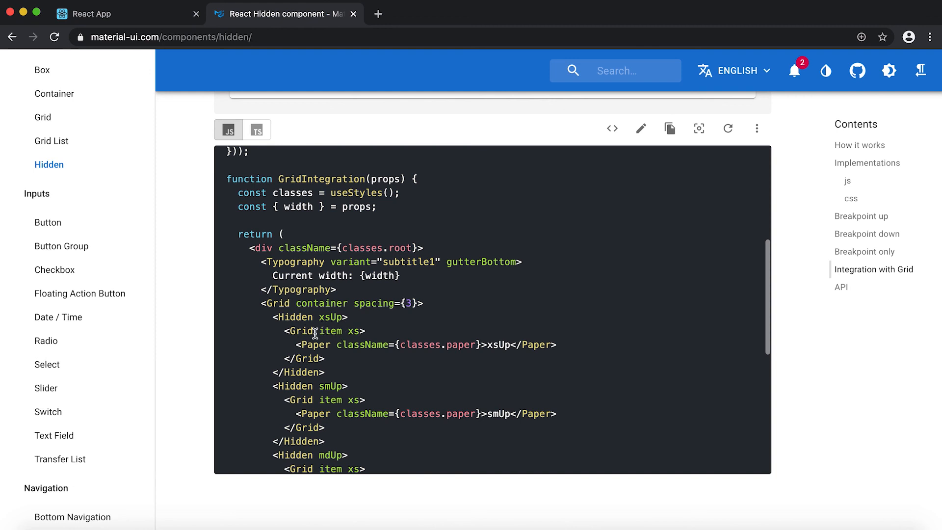
{"action": "double_click", "coordinate": [309, 317]}
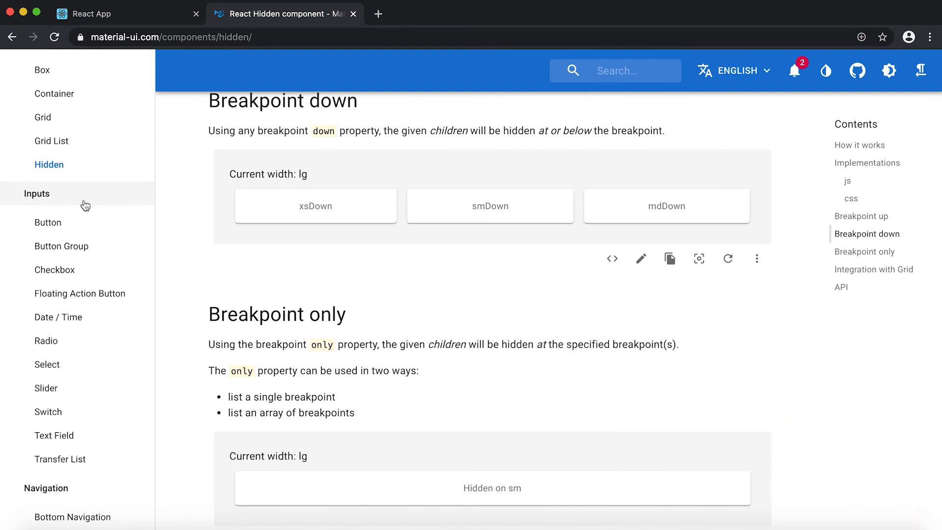
{"action": "mouse_move", "coordinate": [113, 200]}
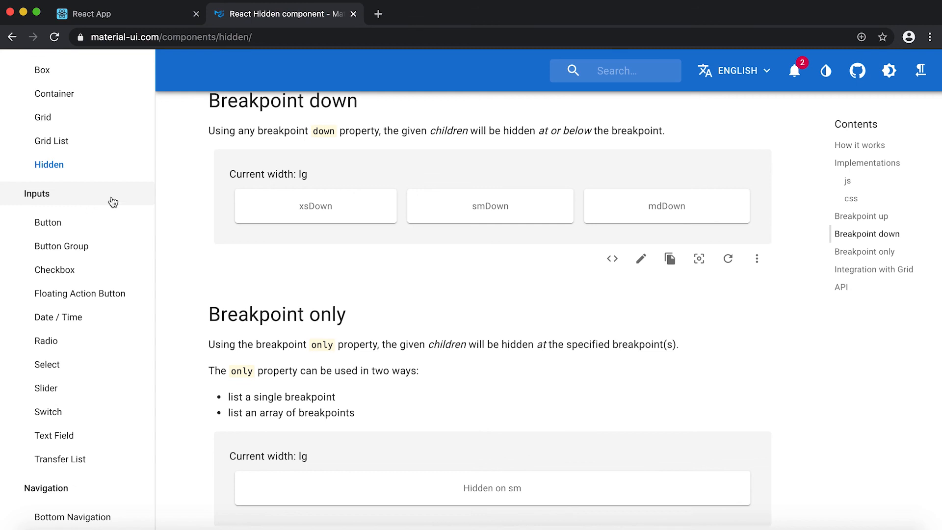
{"action": "scroll", "scroll_direction": "up", "scroll_amount": 3}
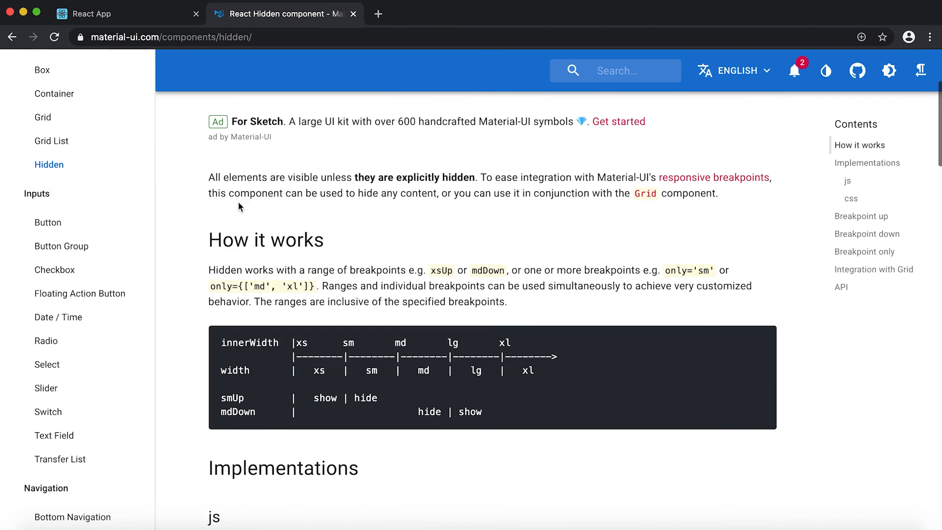